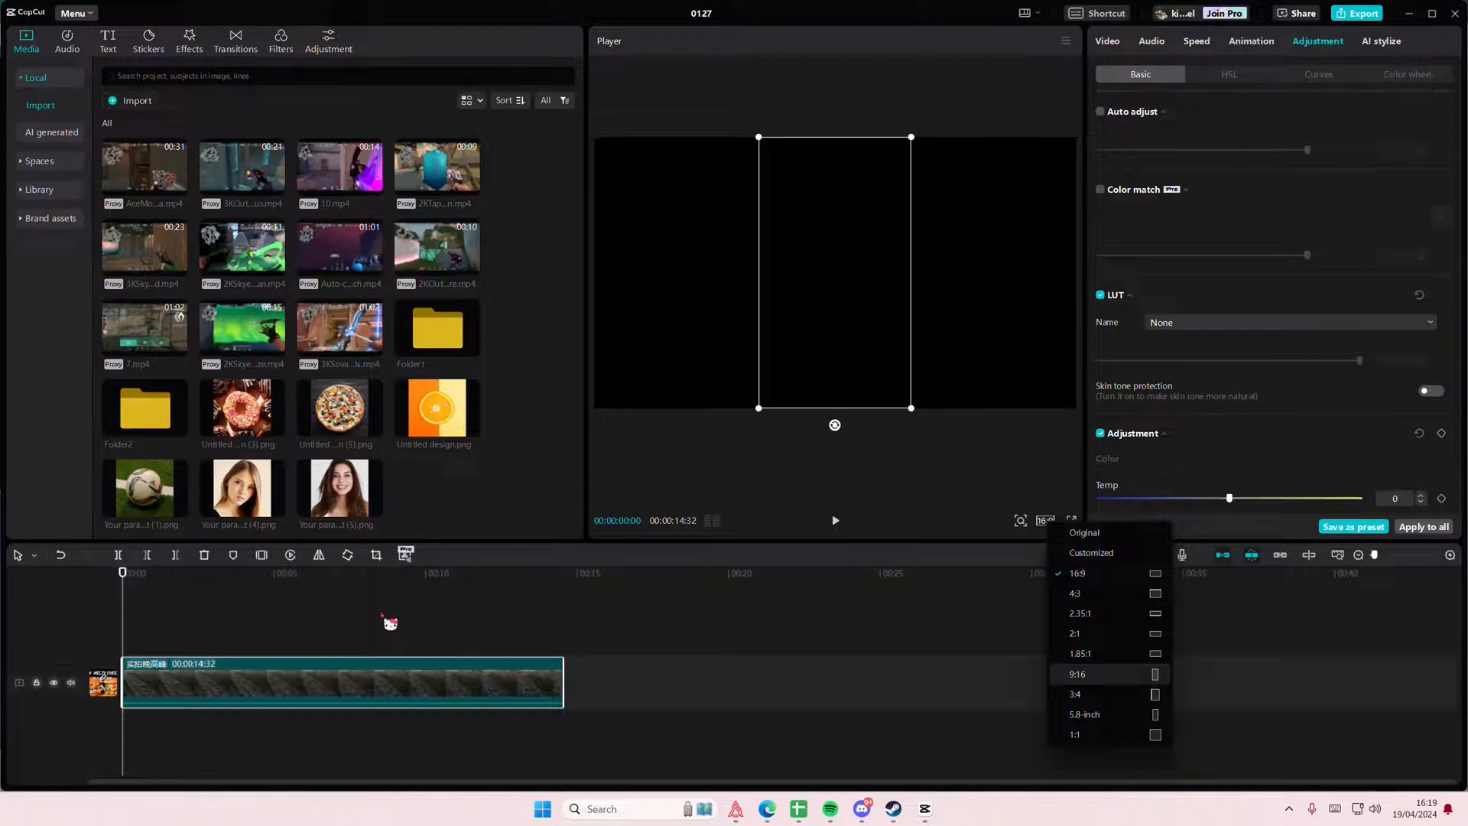
Set the project aspect ratio to 9:16 so the highway clip fills the portrait frame.
click(1077, 673)
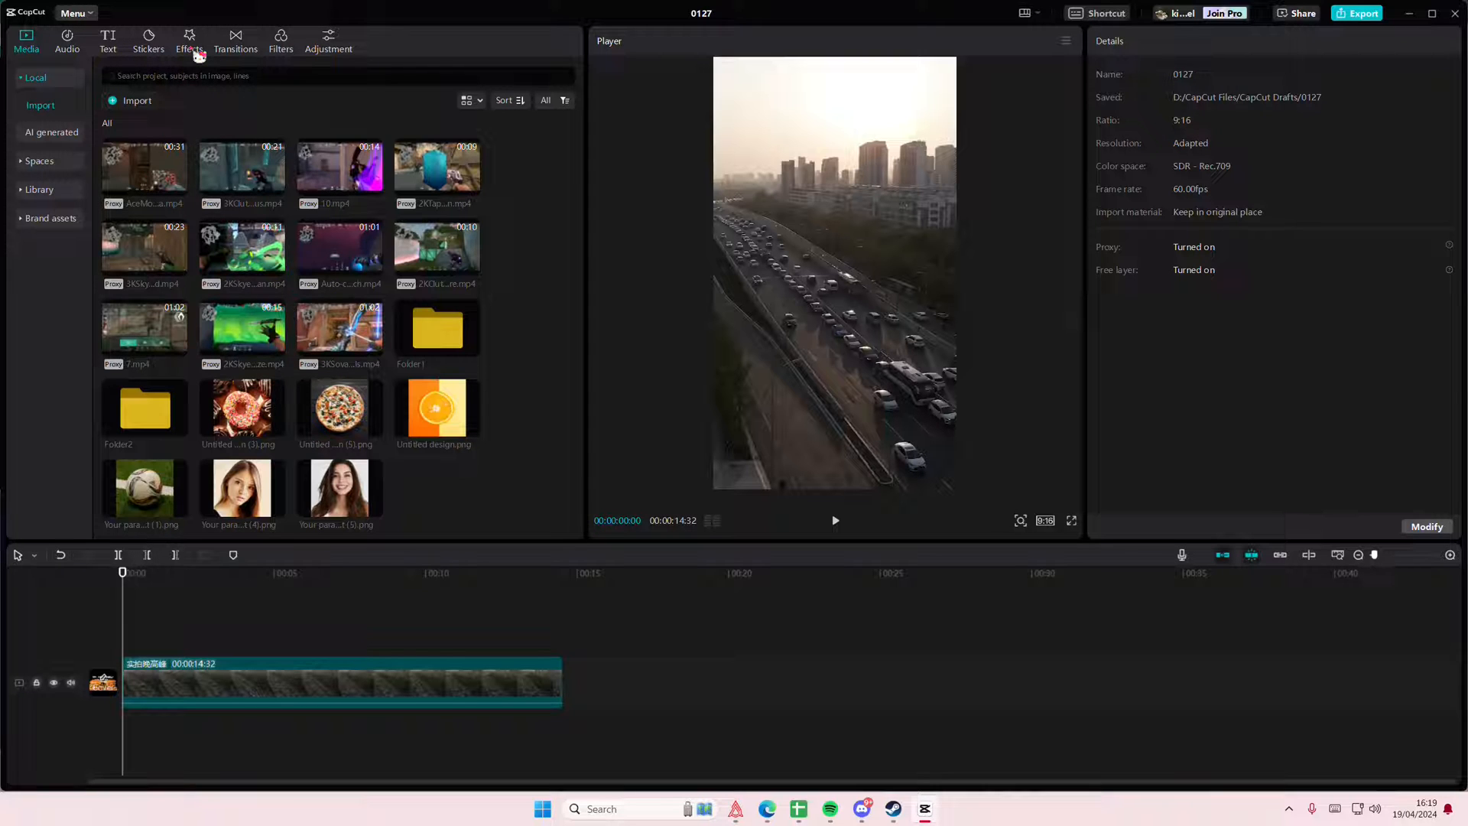
Add the Doodle Diary texture effect from Effects over the full highway clip.
click(188, 37)
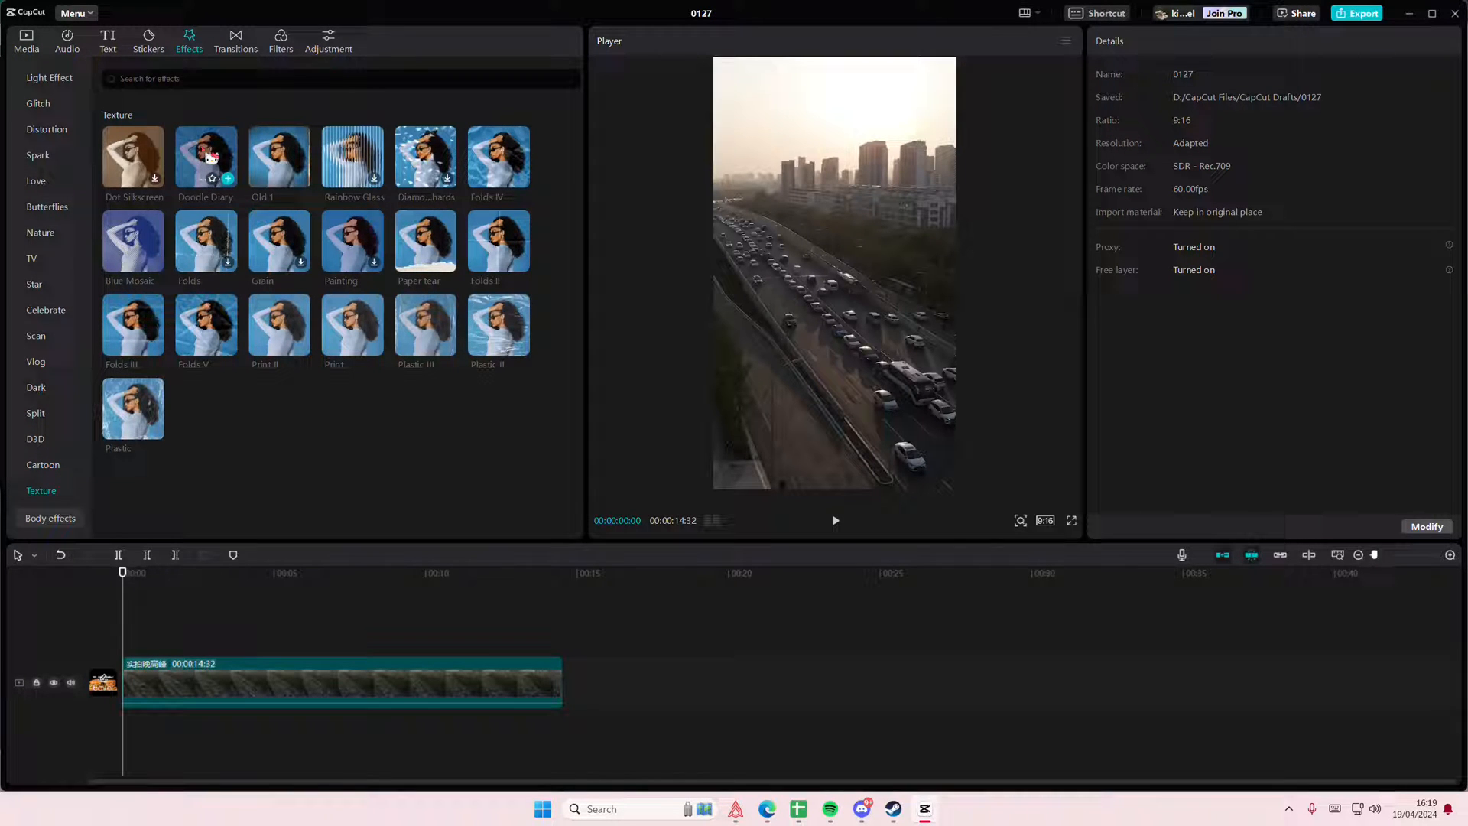
drag(204, 158, 145, 622)
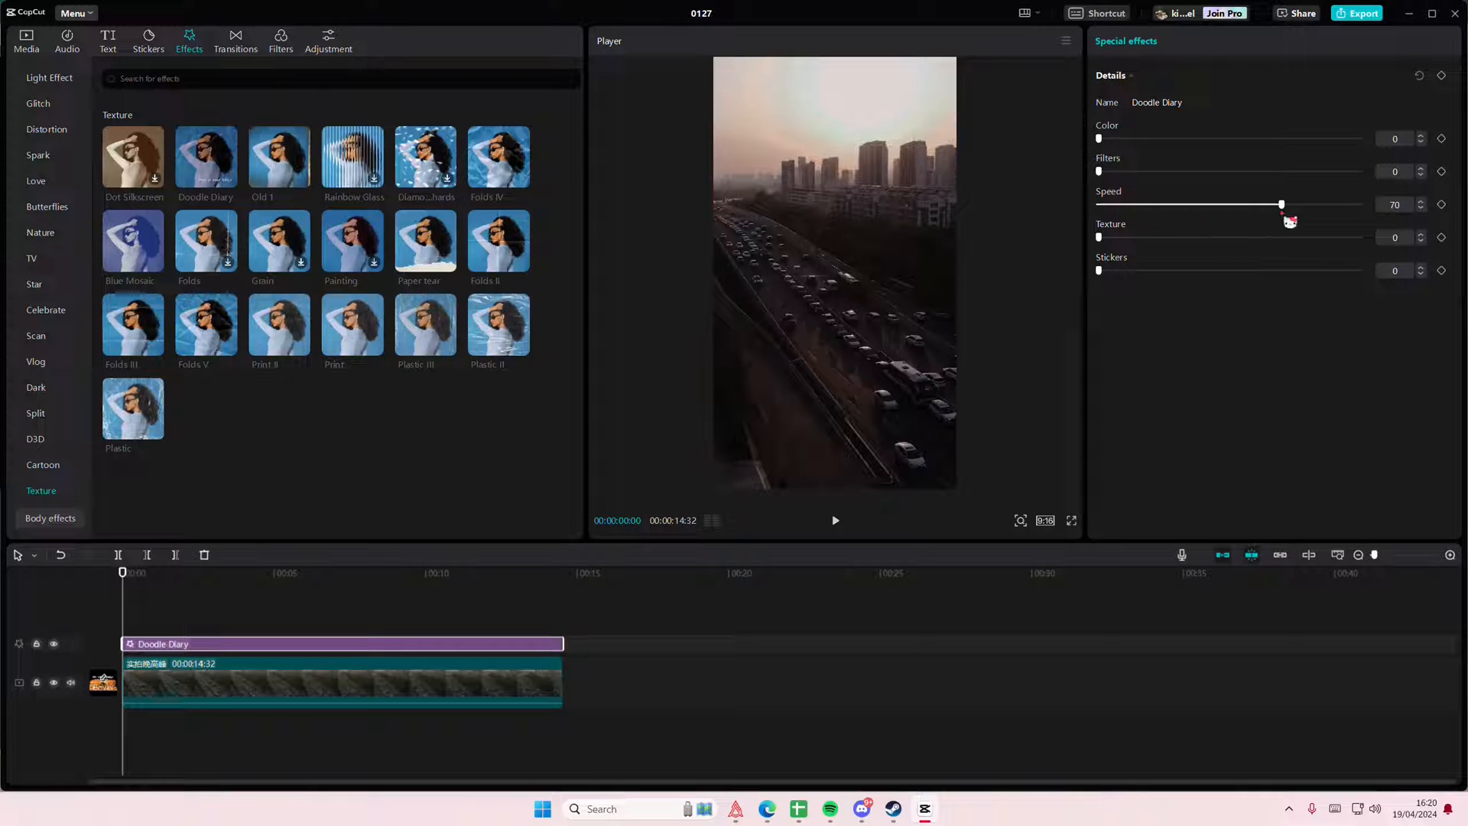
Deselect the Doodle Diary effect by clicking empty timeline space.
drag(1283, 203, 1280, 204)
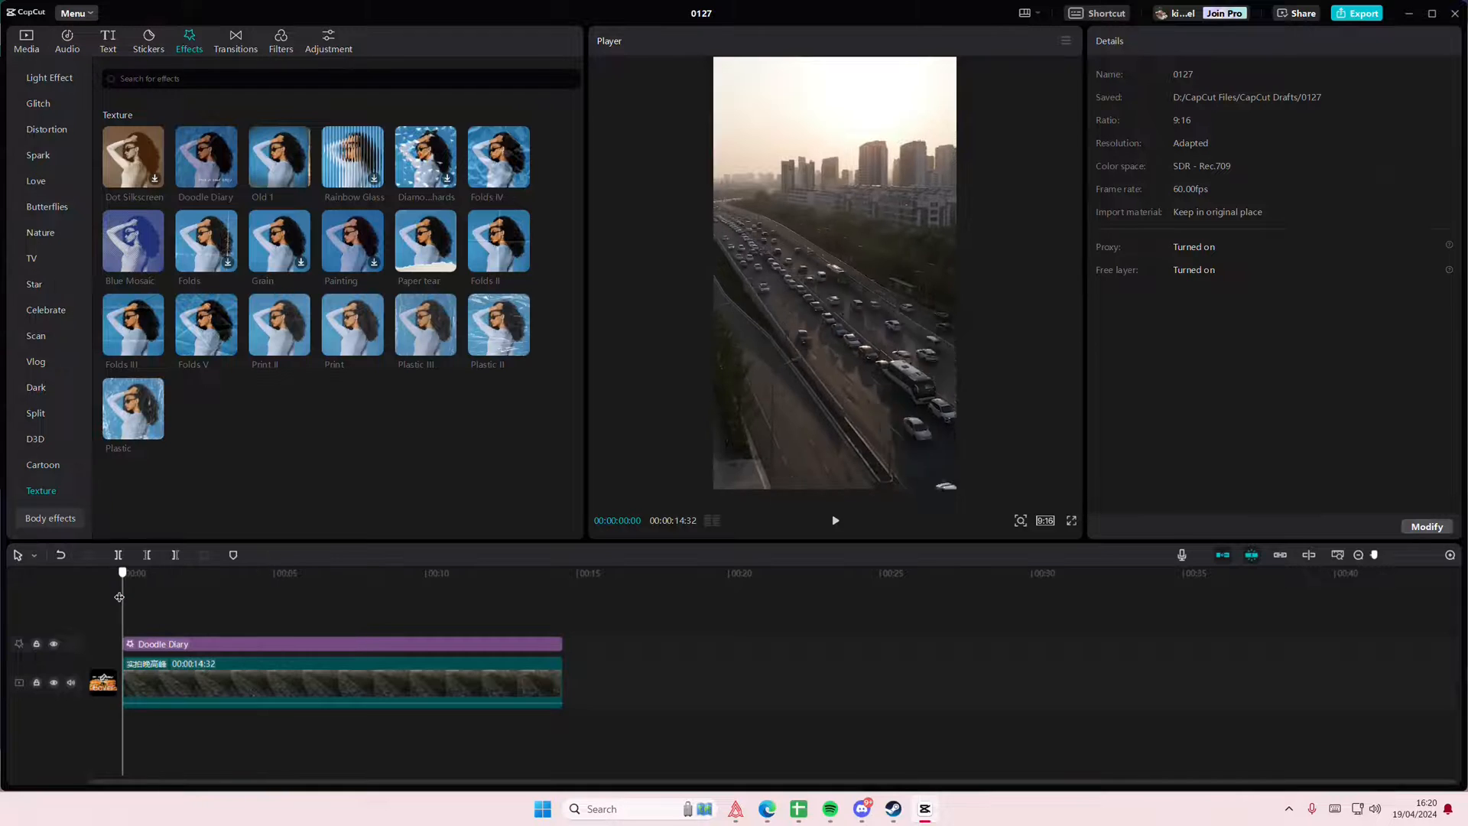
Select the Doodle Diary effect on the timeline and raise its Speed to 98.
click(835, 521)
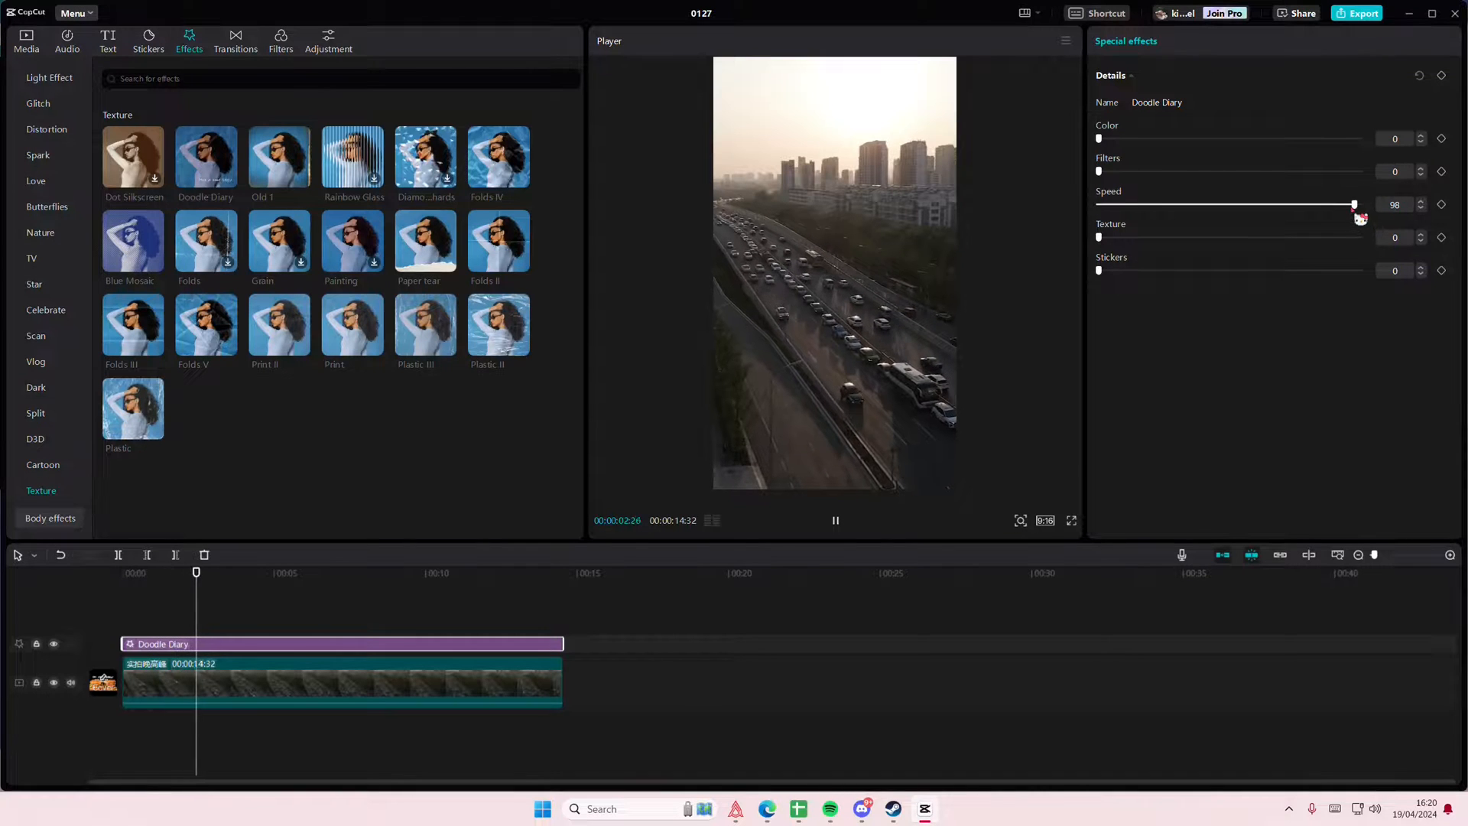
Drag the Doodle Diary Speed slider down to 1, then up through 44 to 72.
drag(1353, 205, 1169, 204)
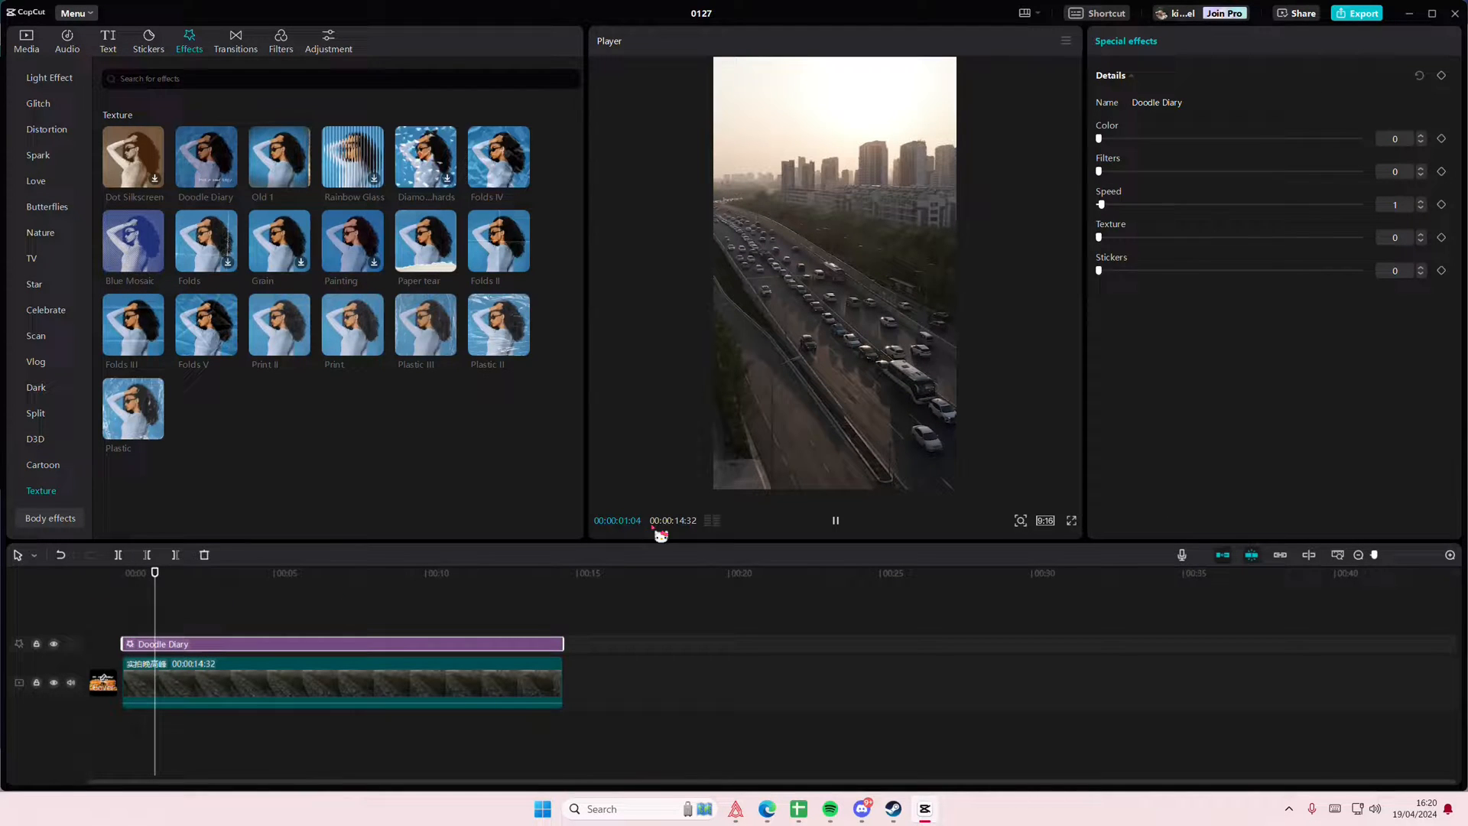
drag(1101, 204, 1215, 204)
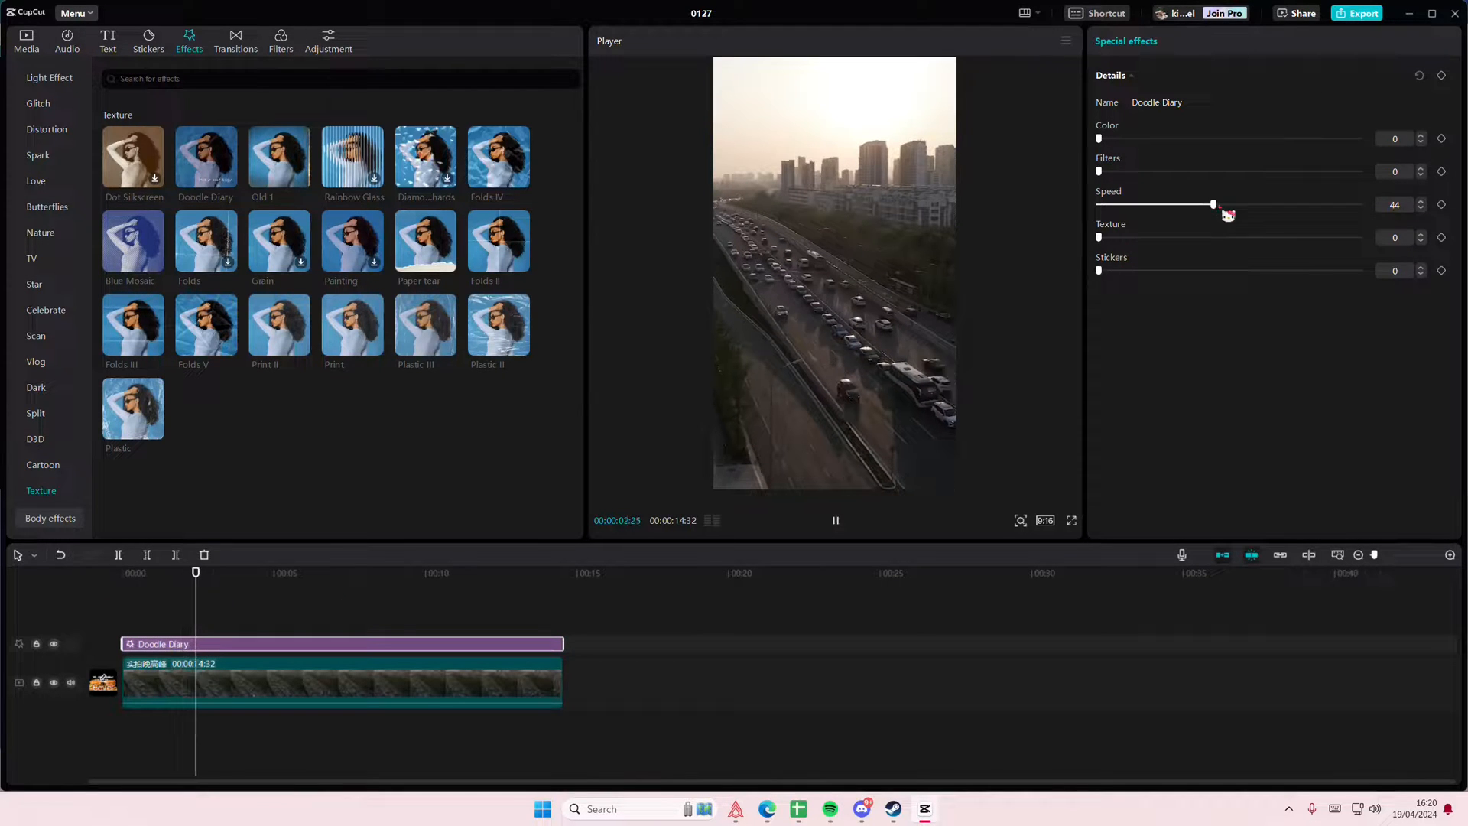
drag(1214, 204, 1286, 205)
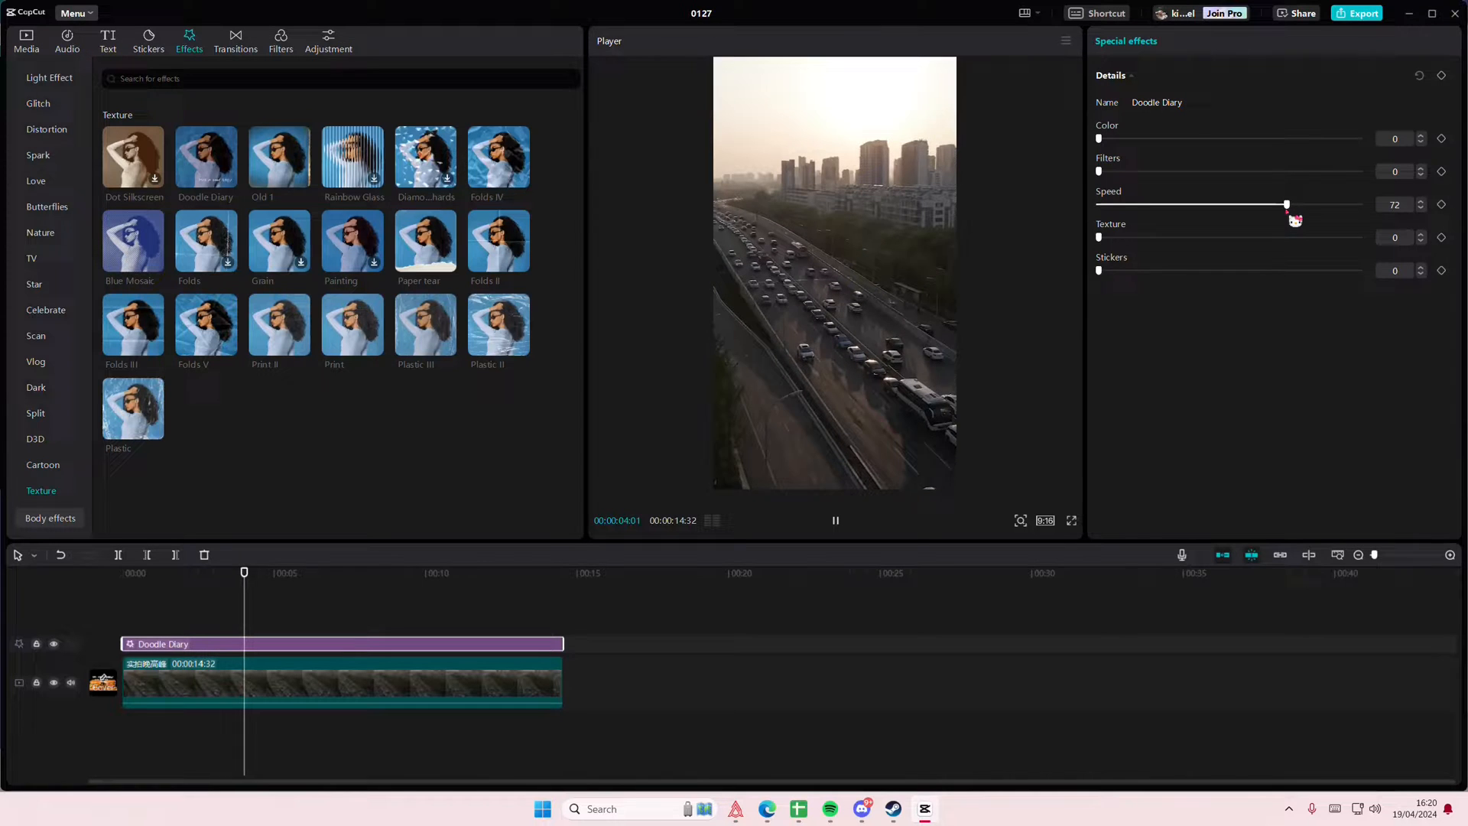